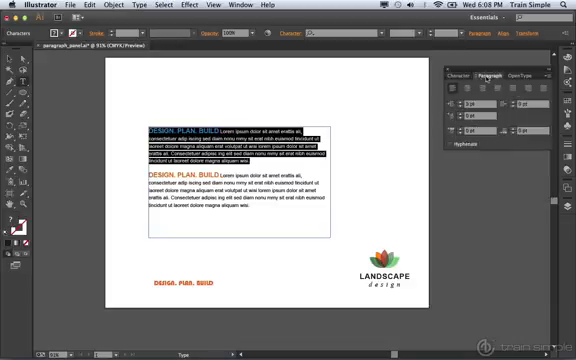
Step: Reach the Paragraph panel through the Window menu's panel list
click(240, 6)
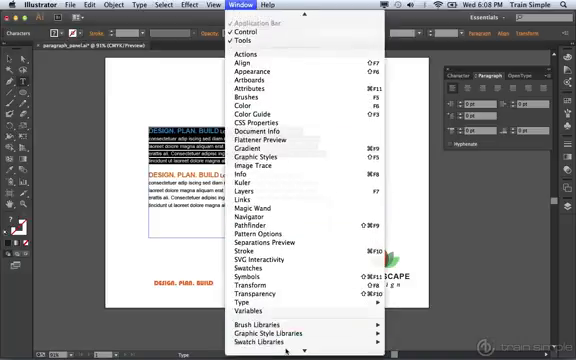
mouse_move(250, 300)
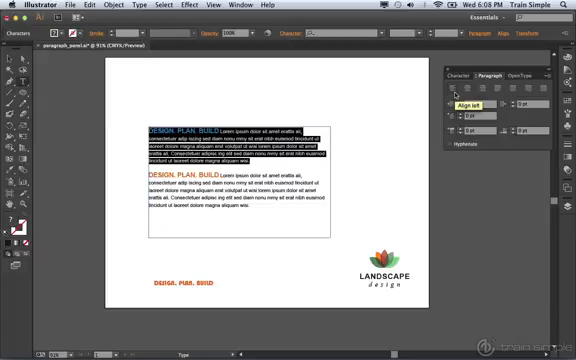
Step: Expand the Paragraph panel options and set the first paragraph to justified alignment
click(490, 98)
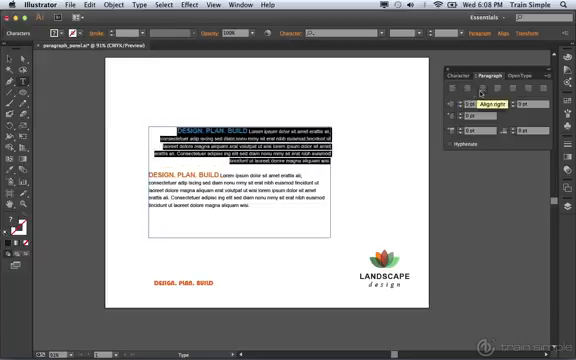
click(460, 104)
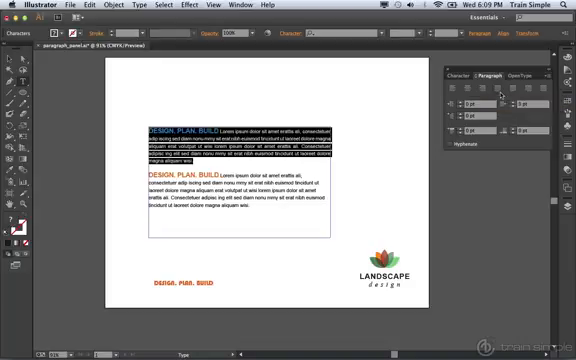
mouse_move(452, 148)
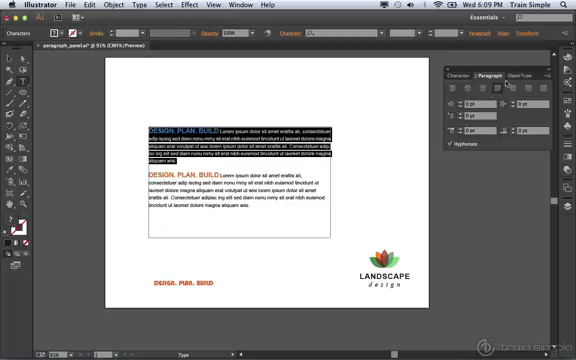
click(564, 72)
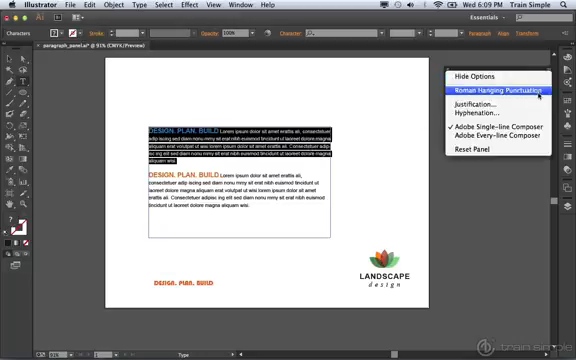
click(472, 102)
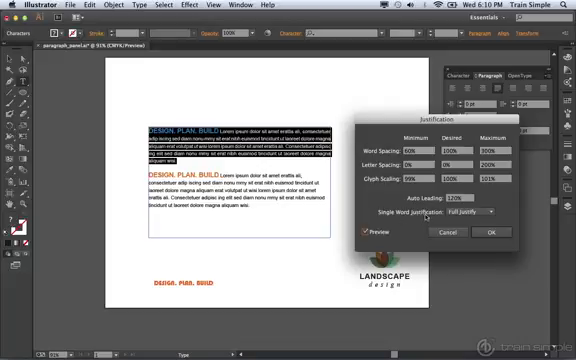
click(488, 232)
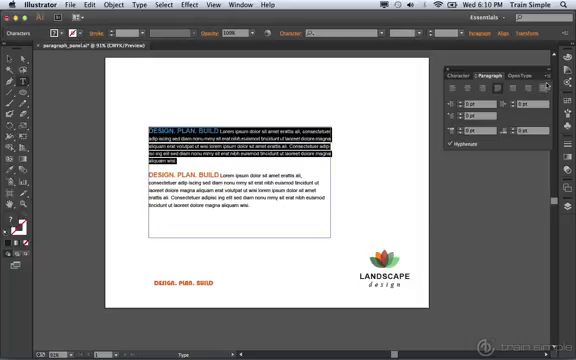
Step: Enable Hyphenation for the justified paragraphs via the Paragraph panel menu's Hyphenation settings
click(552, 72)
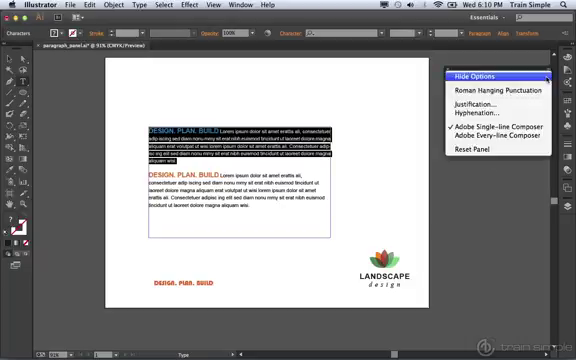
mouse_move(492, 114)
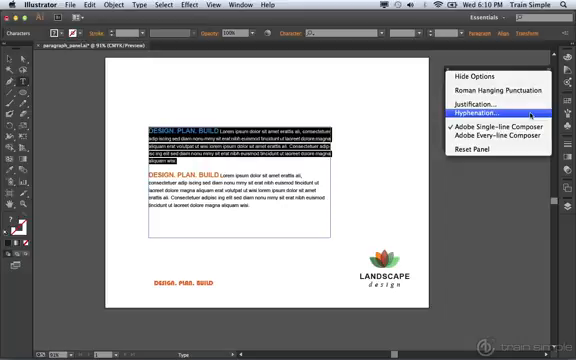
click(480, 112)
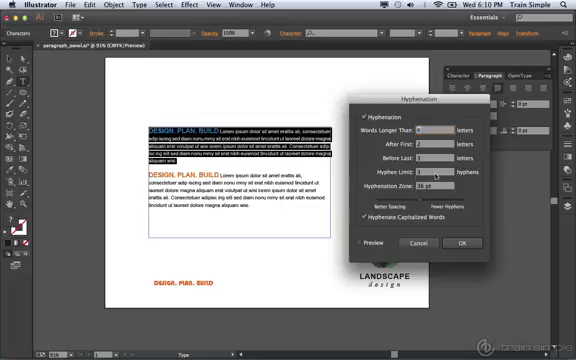
click(368, 246)
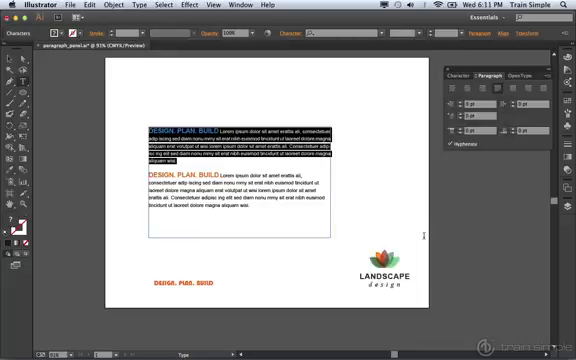
Step: Switch paragraph composition from the Single-line Composer to the Adobe Every-line Composer
click(548, 76)
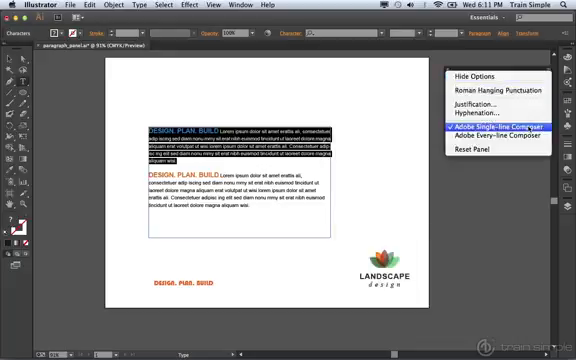
click(500, 140)
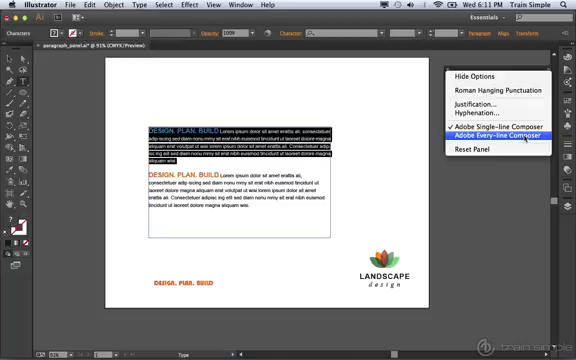
click(496, 126)
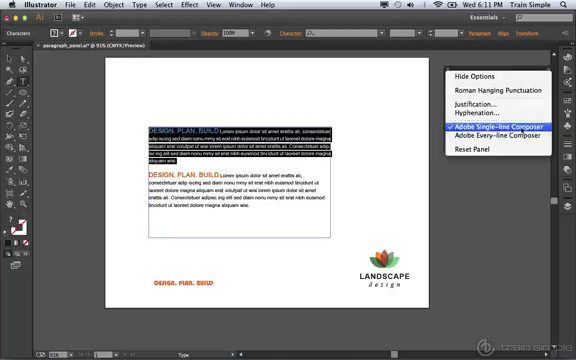
click(488, 126)
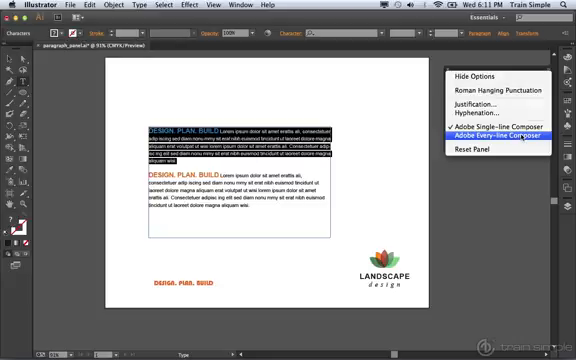
click(488, 136)
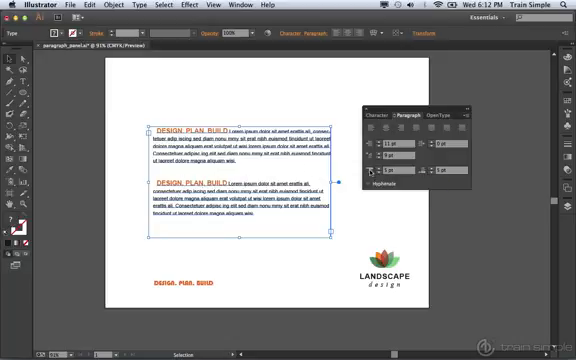
mouse_move(410, 172)
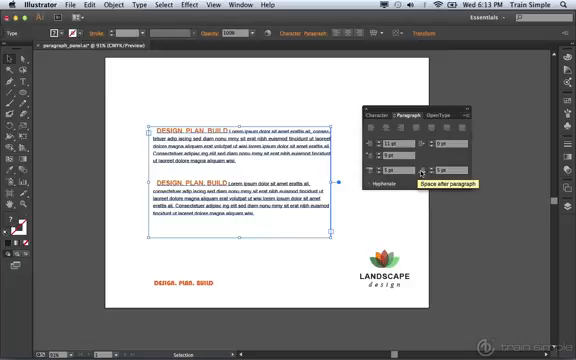